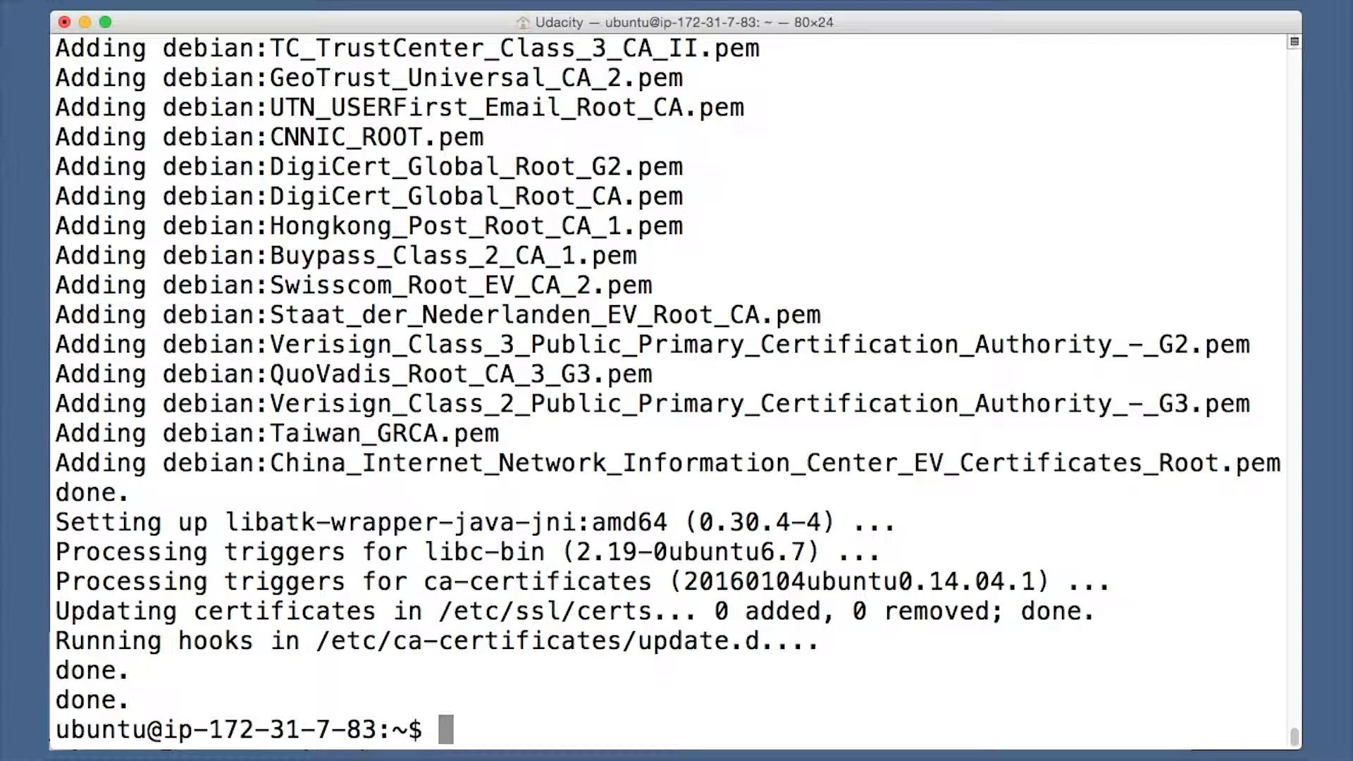
- Download hadoop-2.7.2.tar.gz with wget, sudo tar it into /usr/local, and rename it to /usr/local/hadoop
{"action": "type", "text": "wge"}
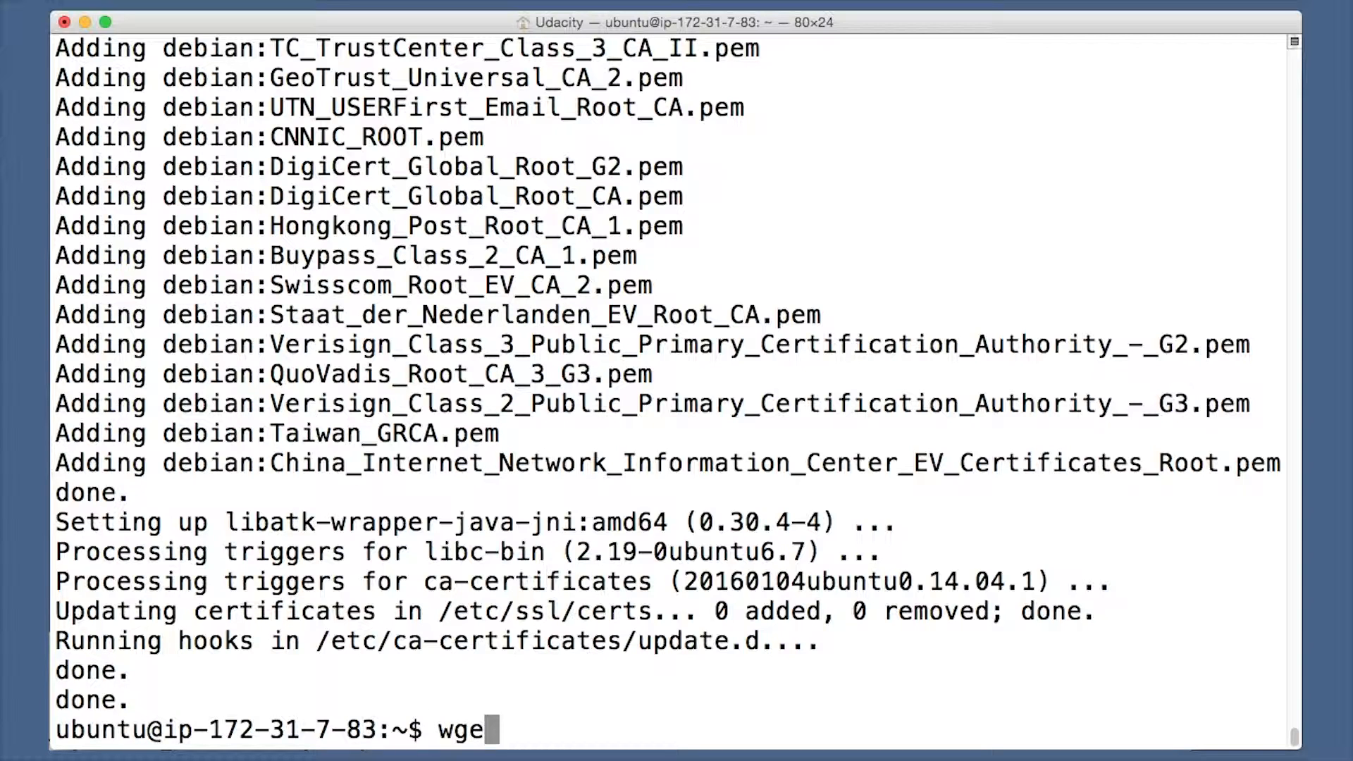
{"action": "key", "text": "Return"}
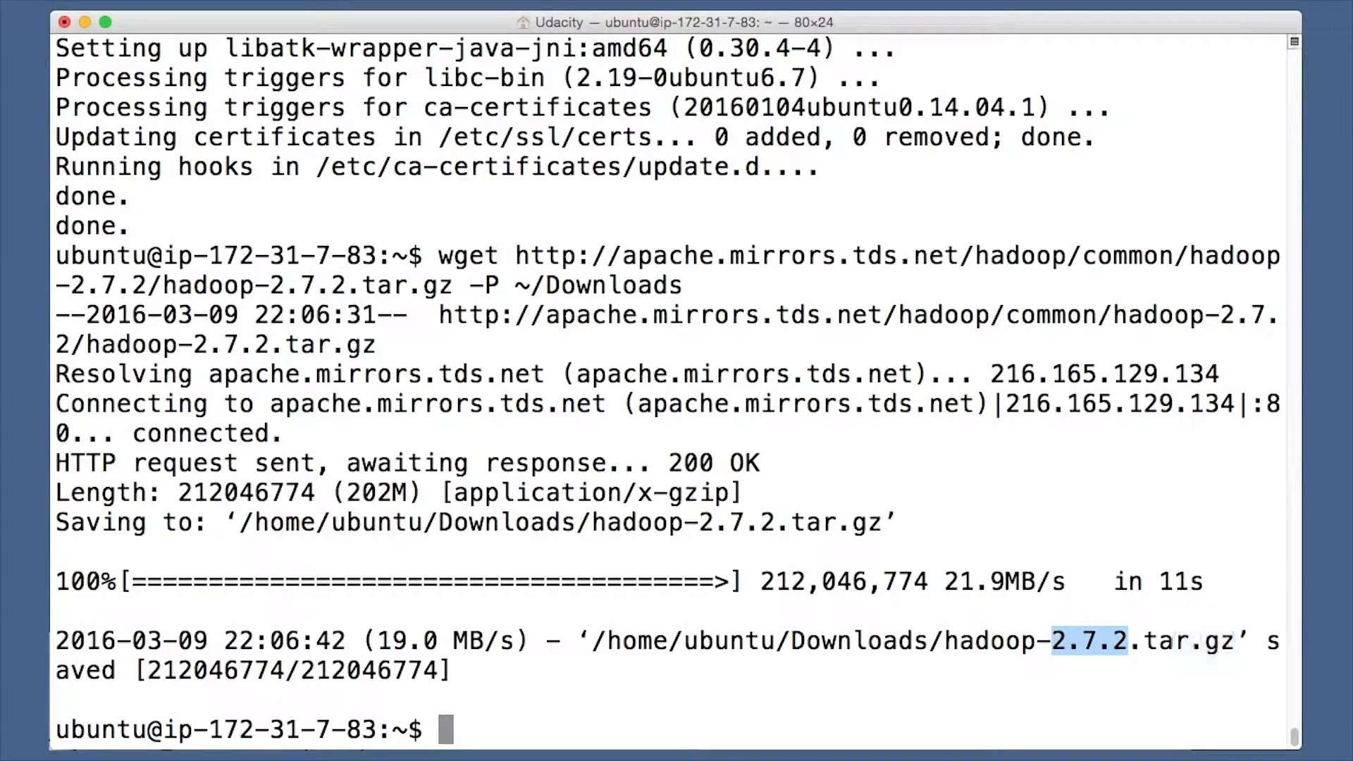
{"action": "type", "text": "sudo tar"}
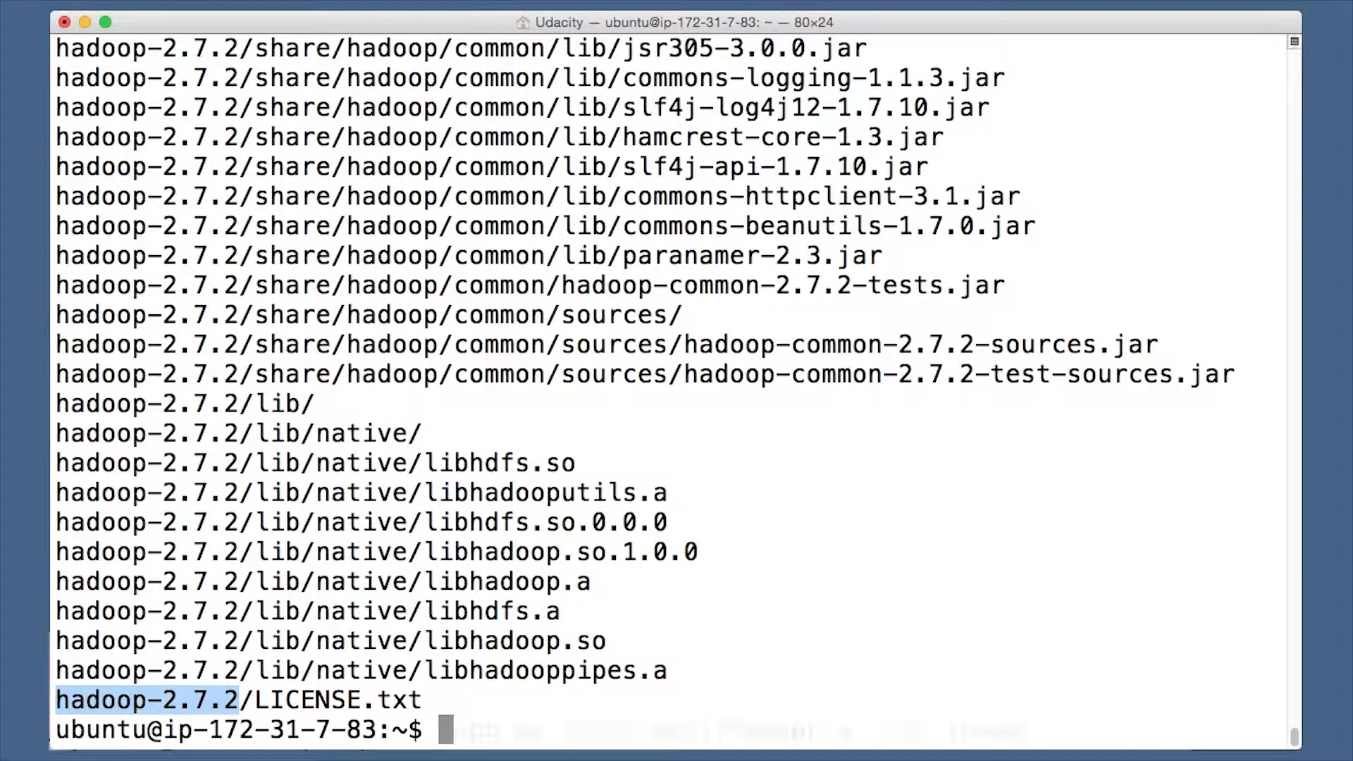
{"action": "type", "text": "sudo mv /usr/local/hadoop-* /usr/local/hadoo"}
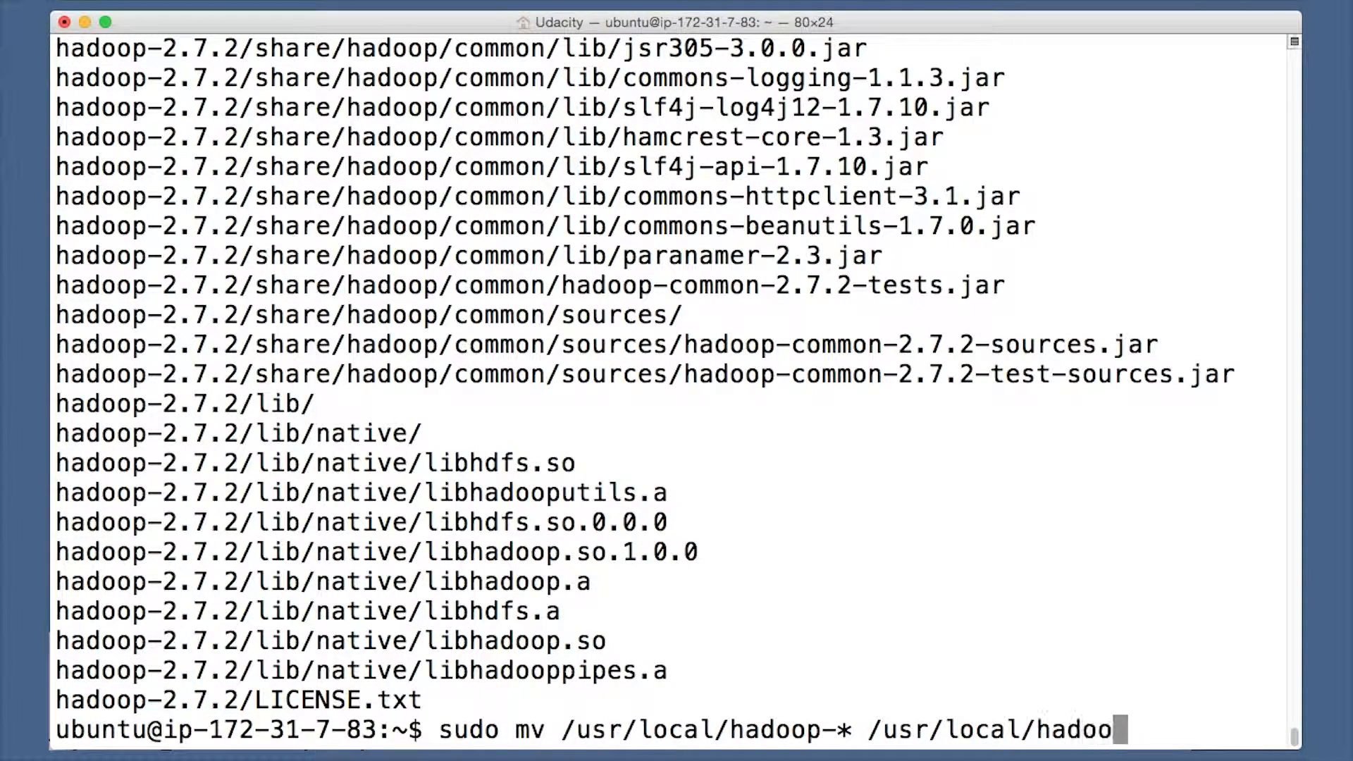
{"action": "key", "text": "Return"}
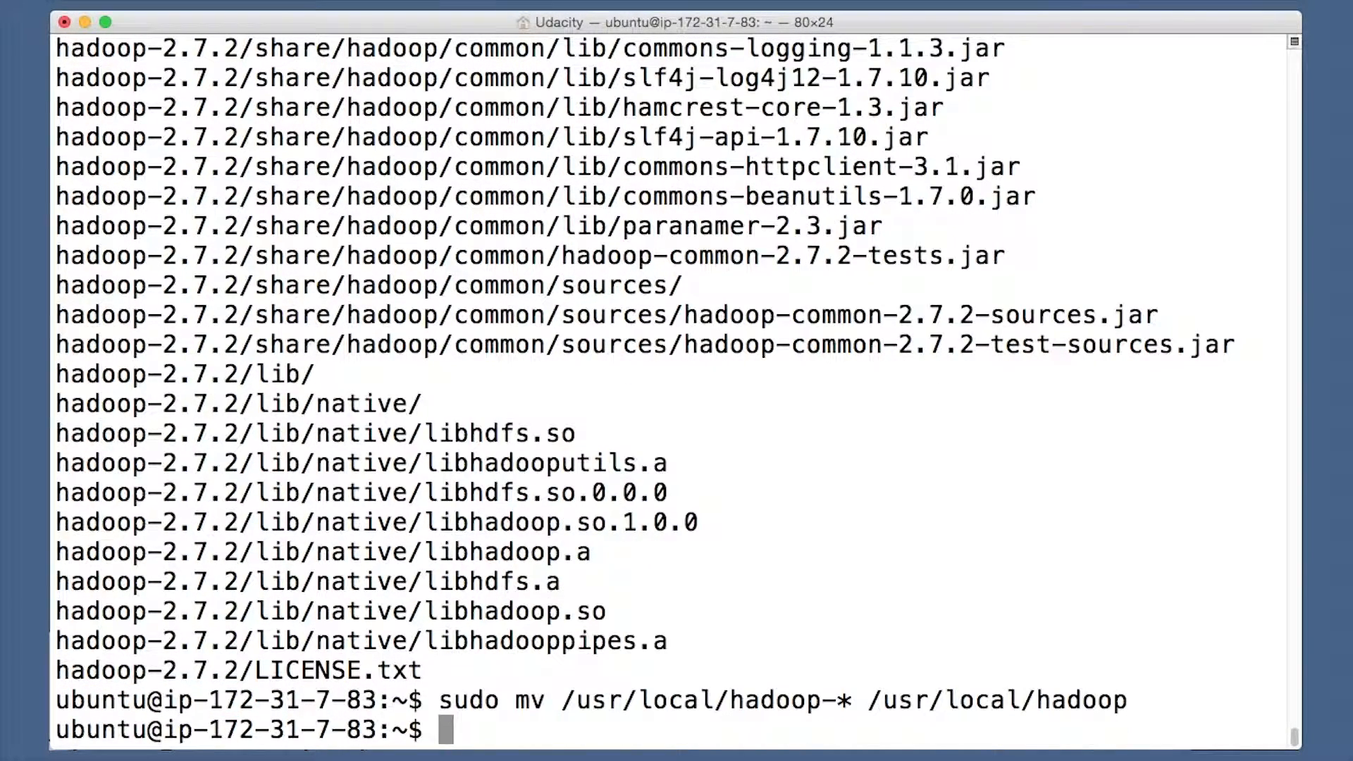